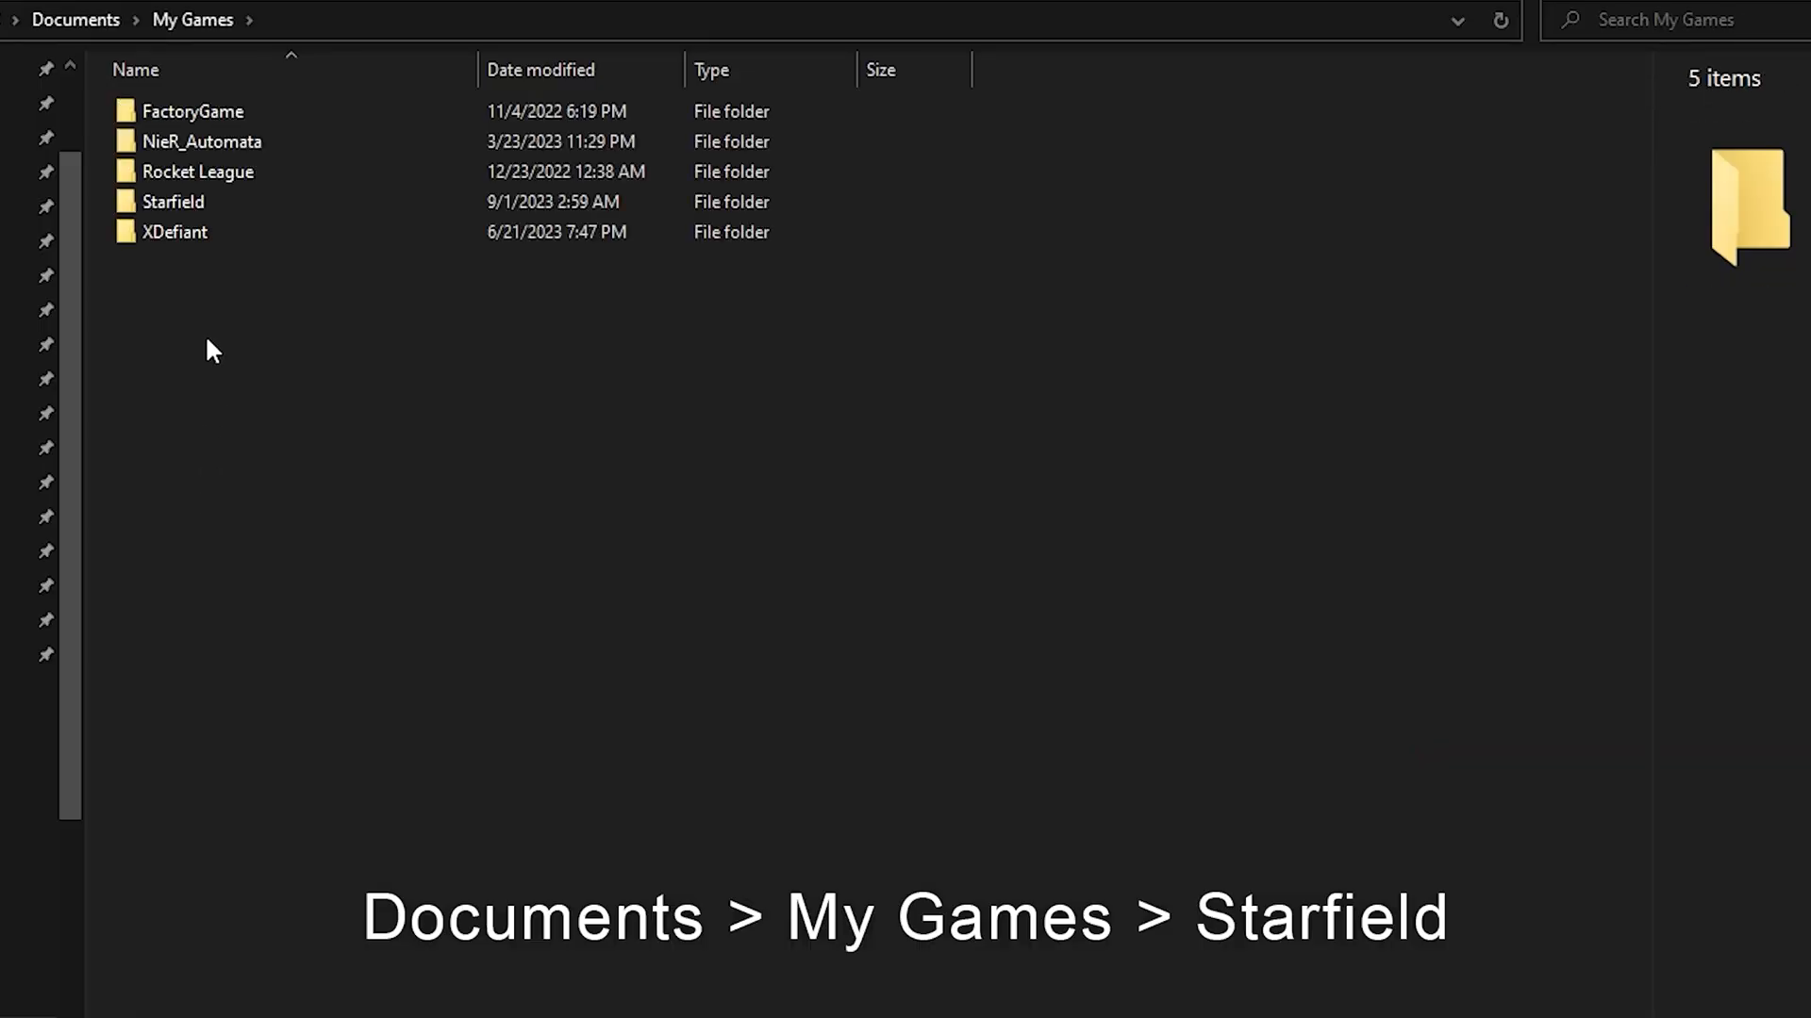
Step: Go into Documents > My Games > Starfield, where StarfieldPrefs.ini lives
double_click(174, 202)
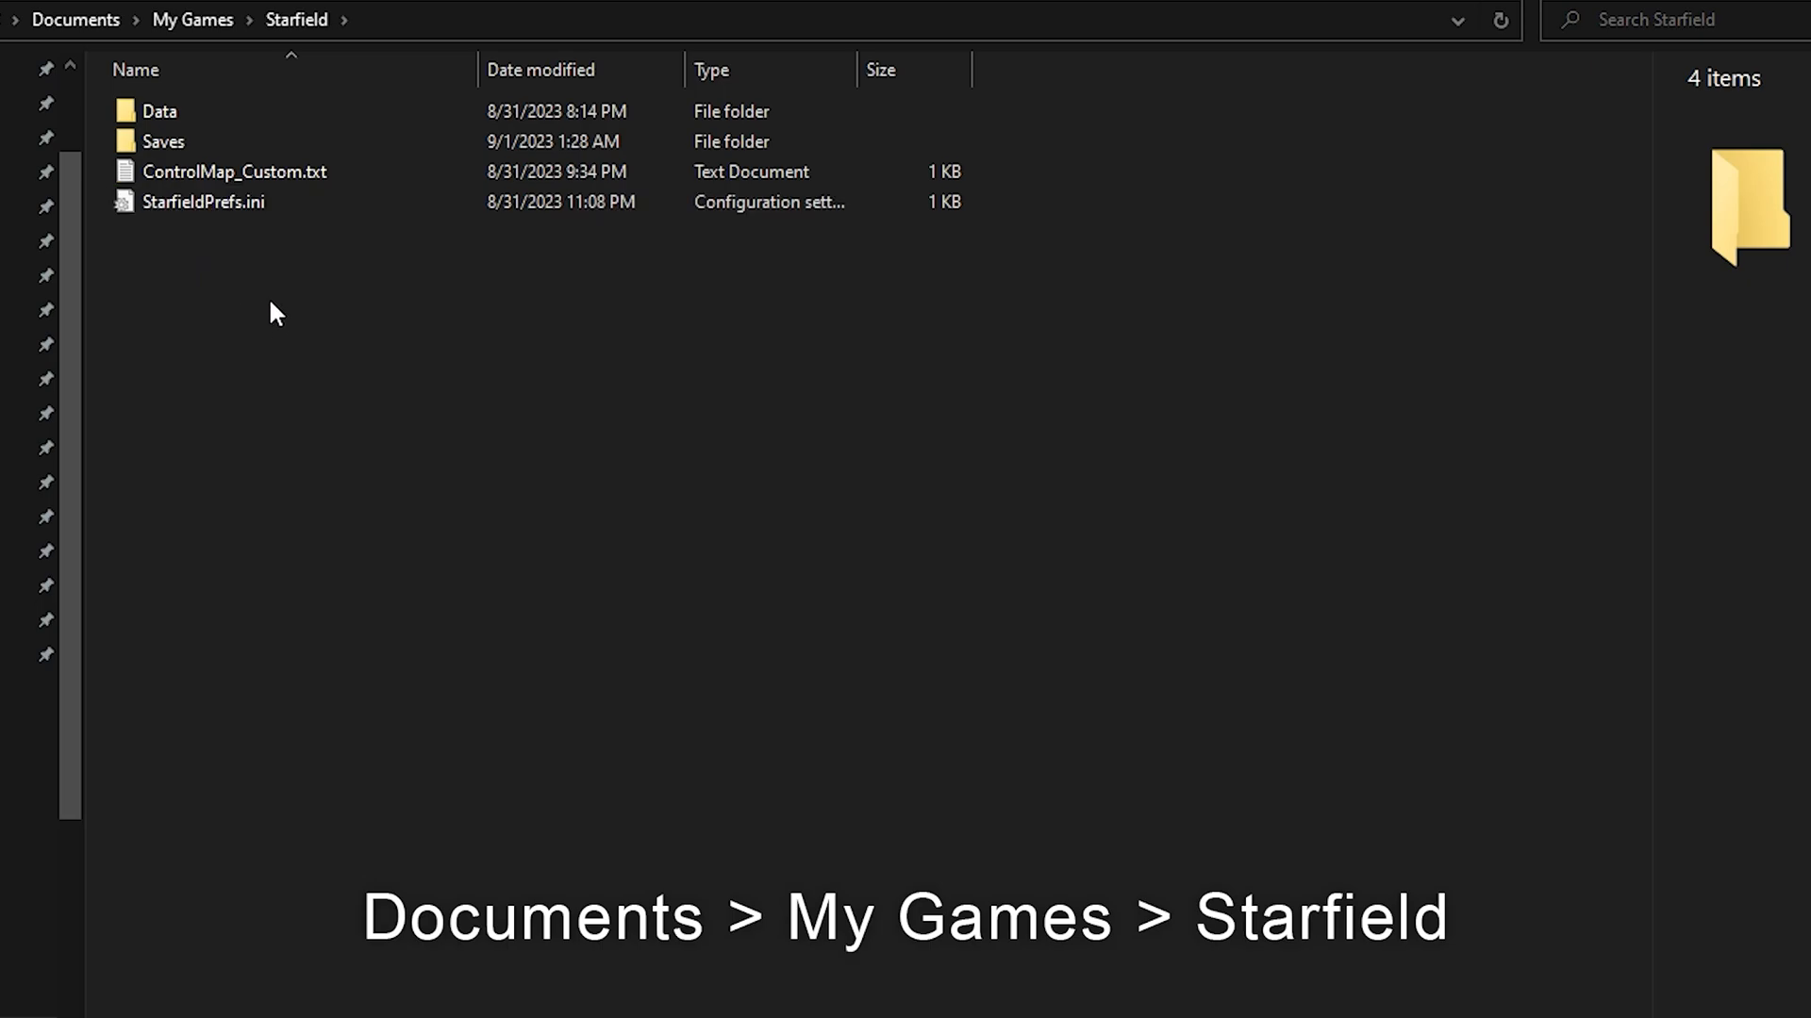
Step: Create a new text document named StarfieldCustom.ini, accept the extension change, and bring it up in Notepad
right_click(275, 311)
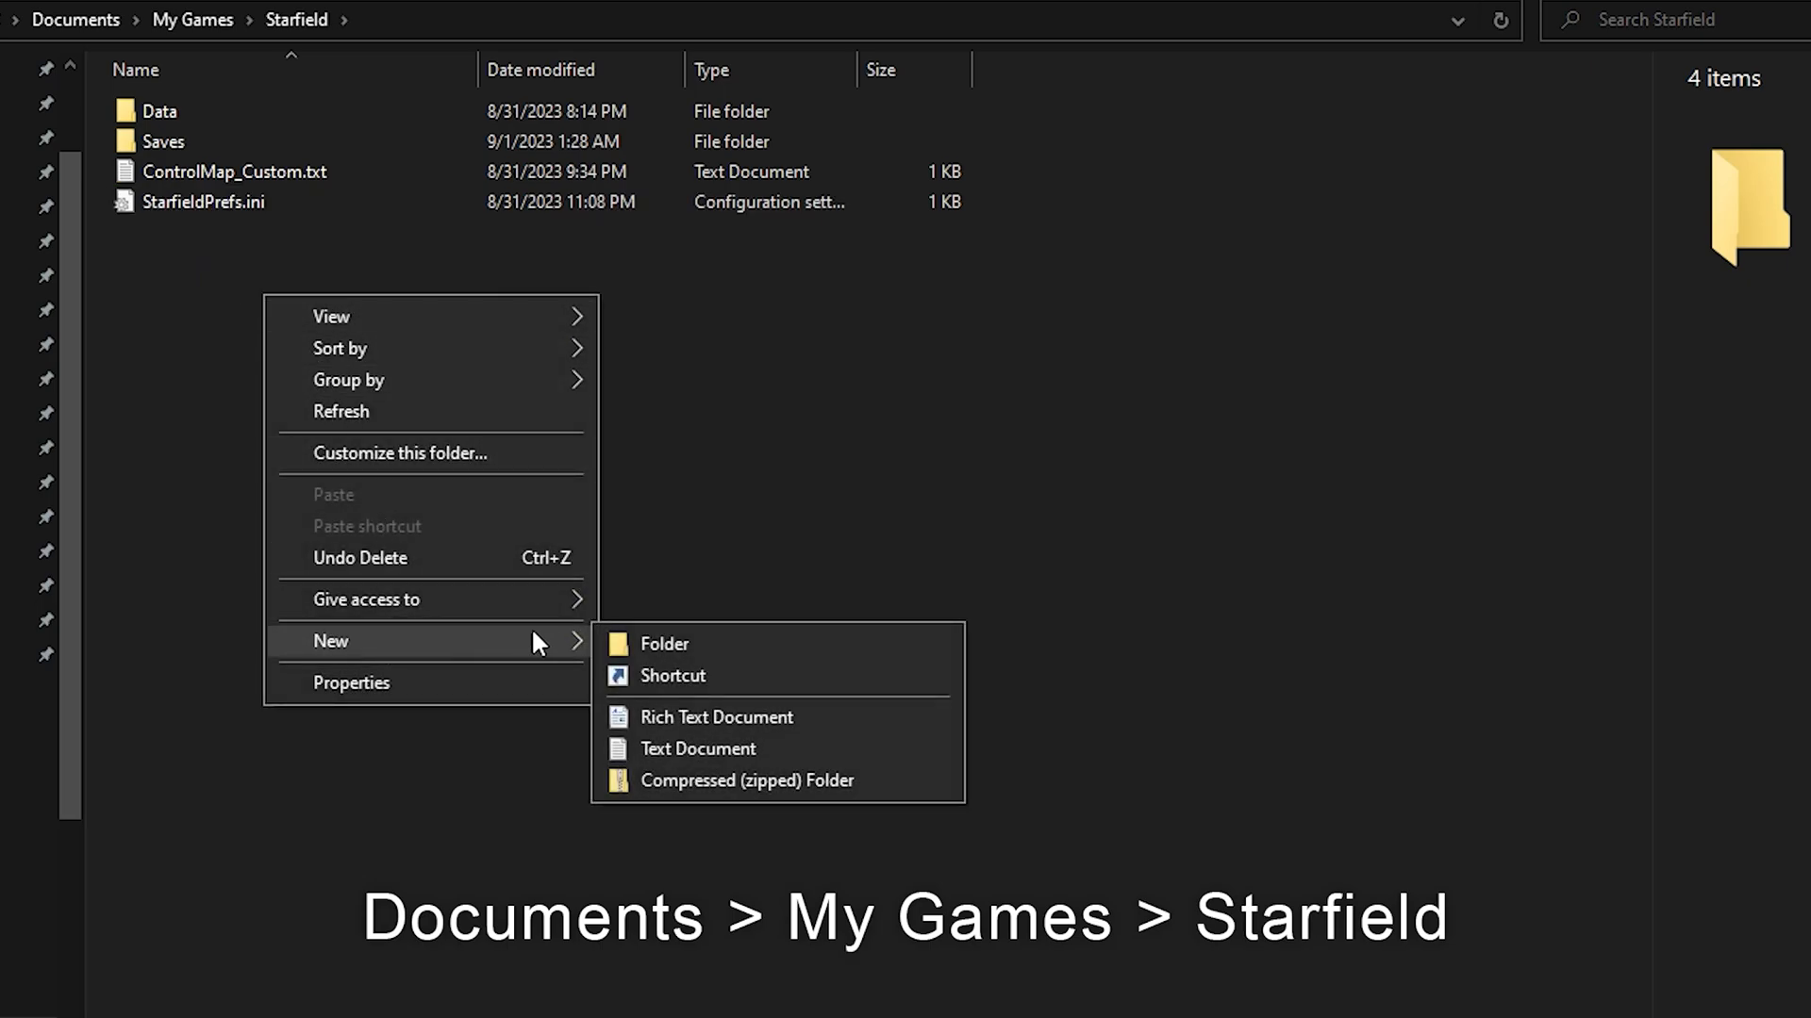
left_click(698, 749)
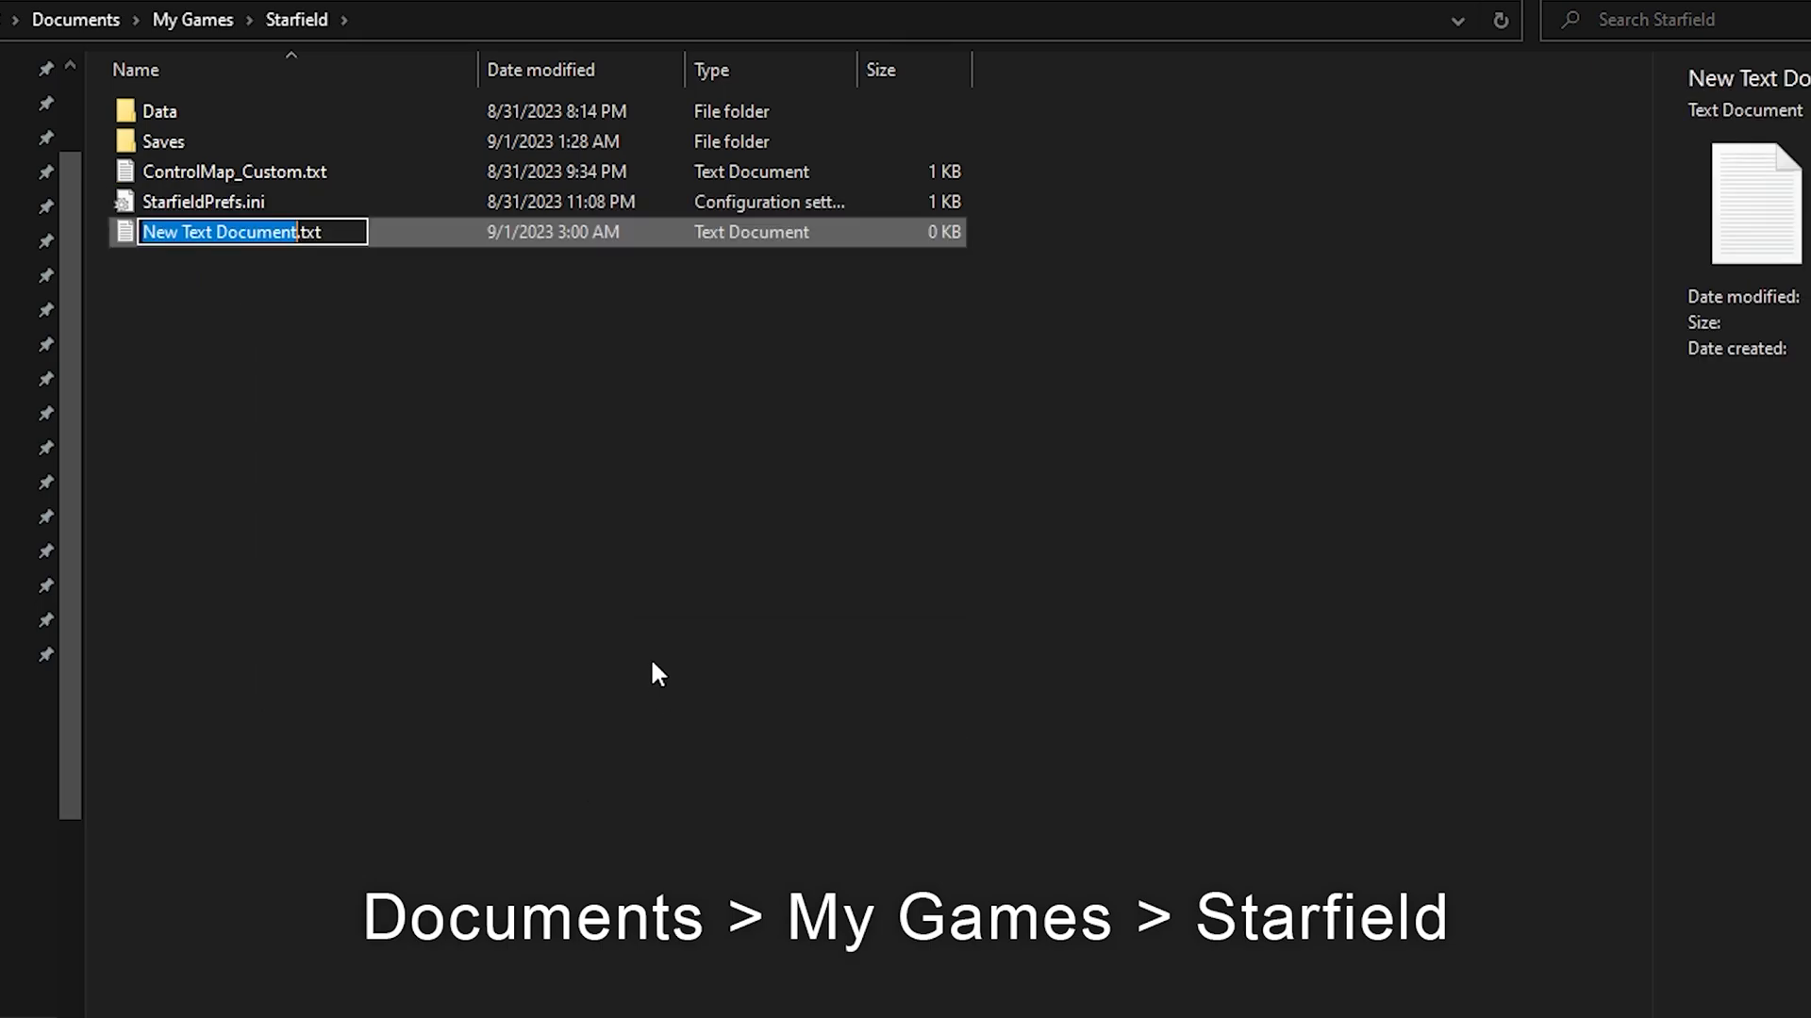
type("Star.txt")
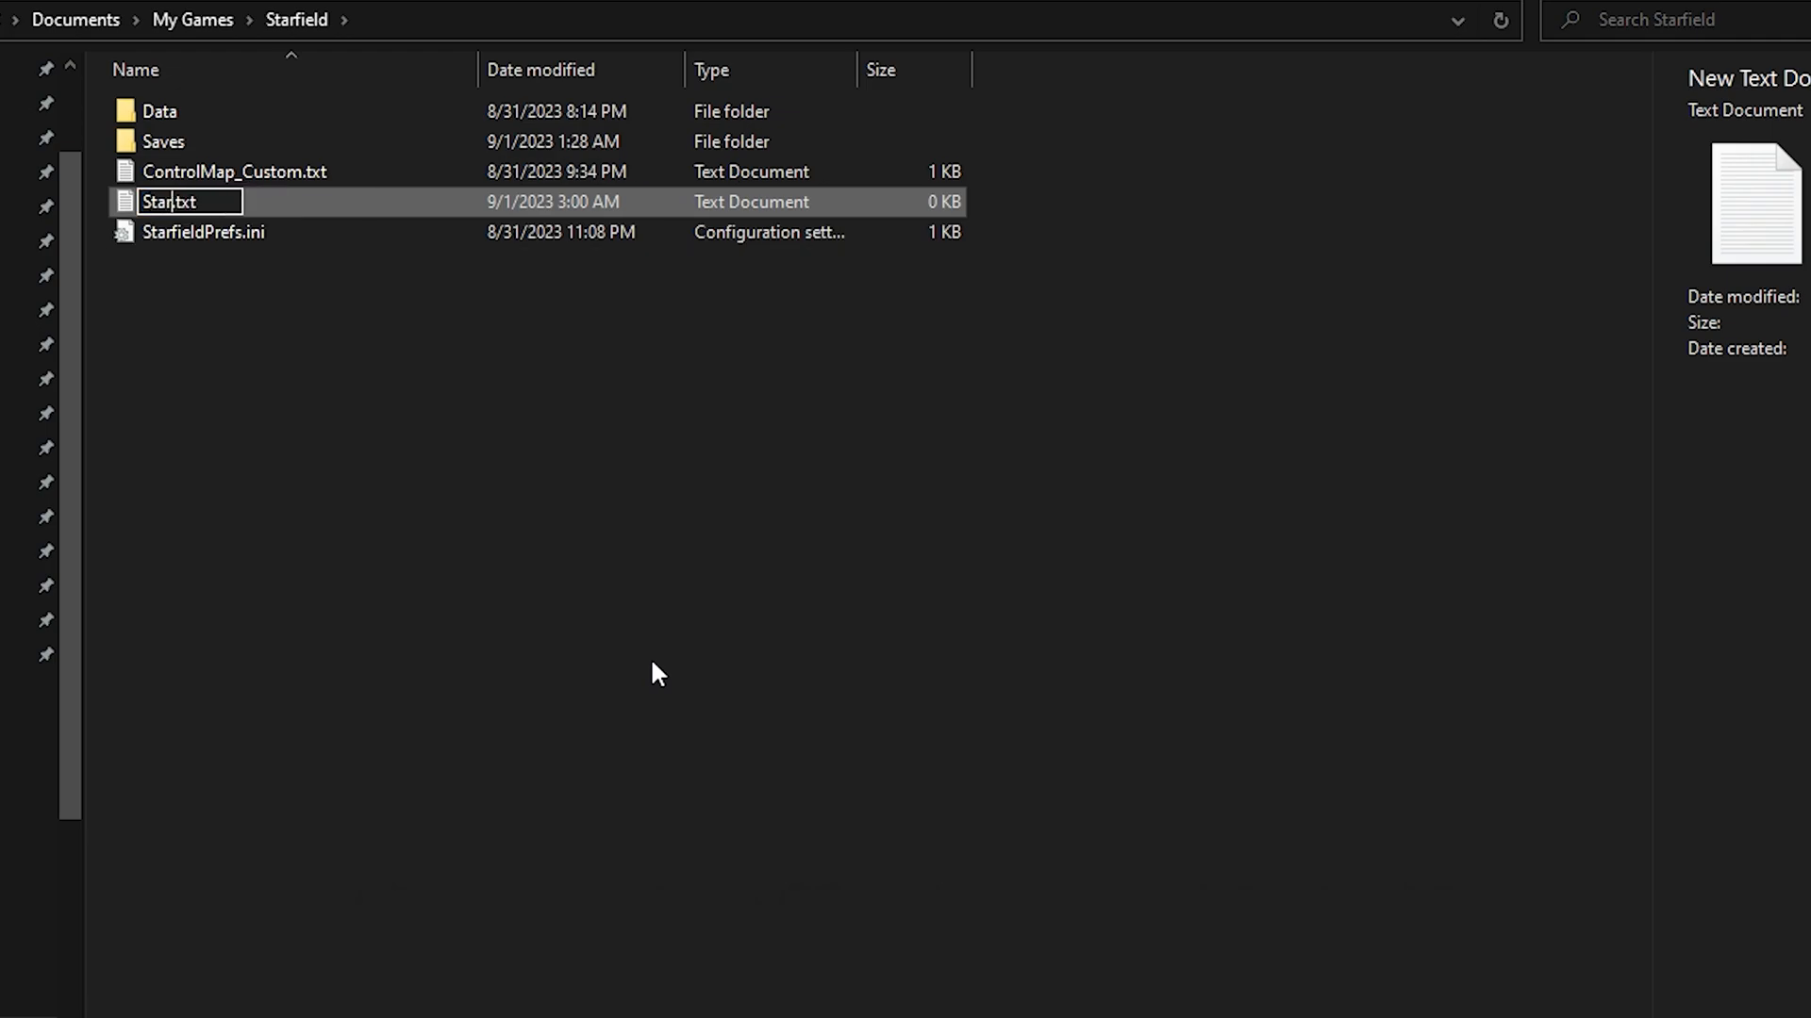
type("fieldCustom")
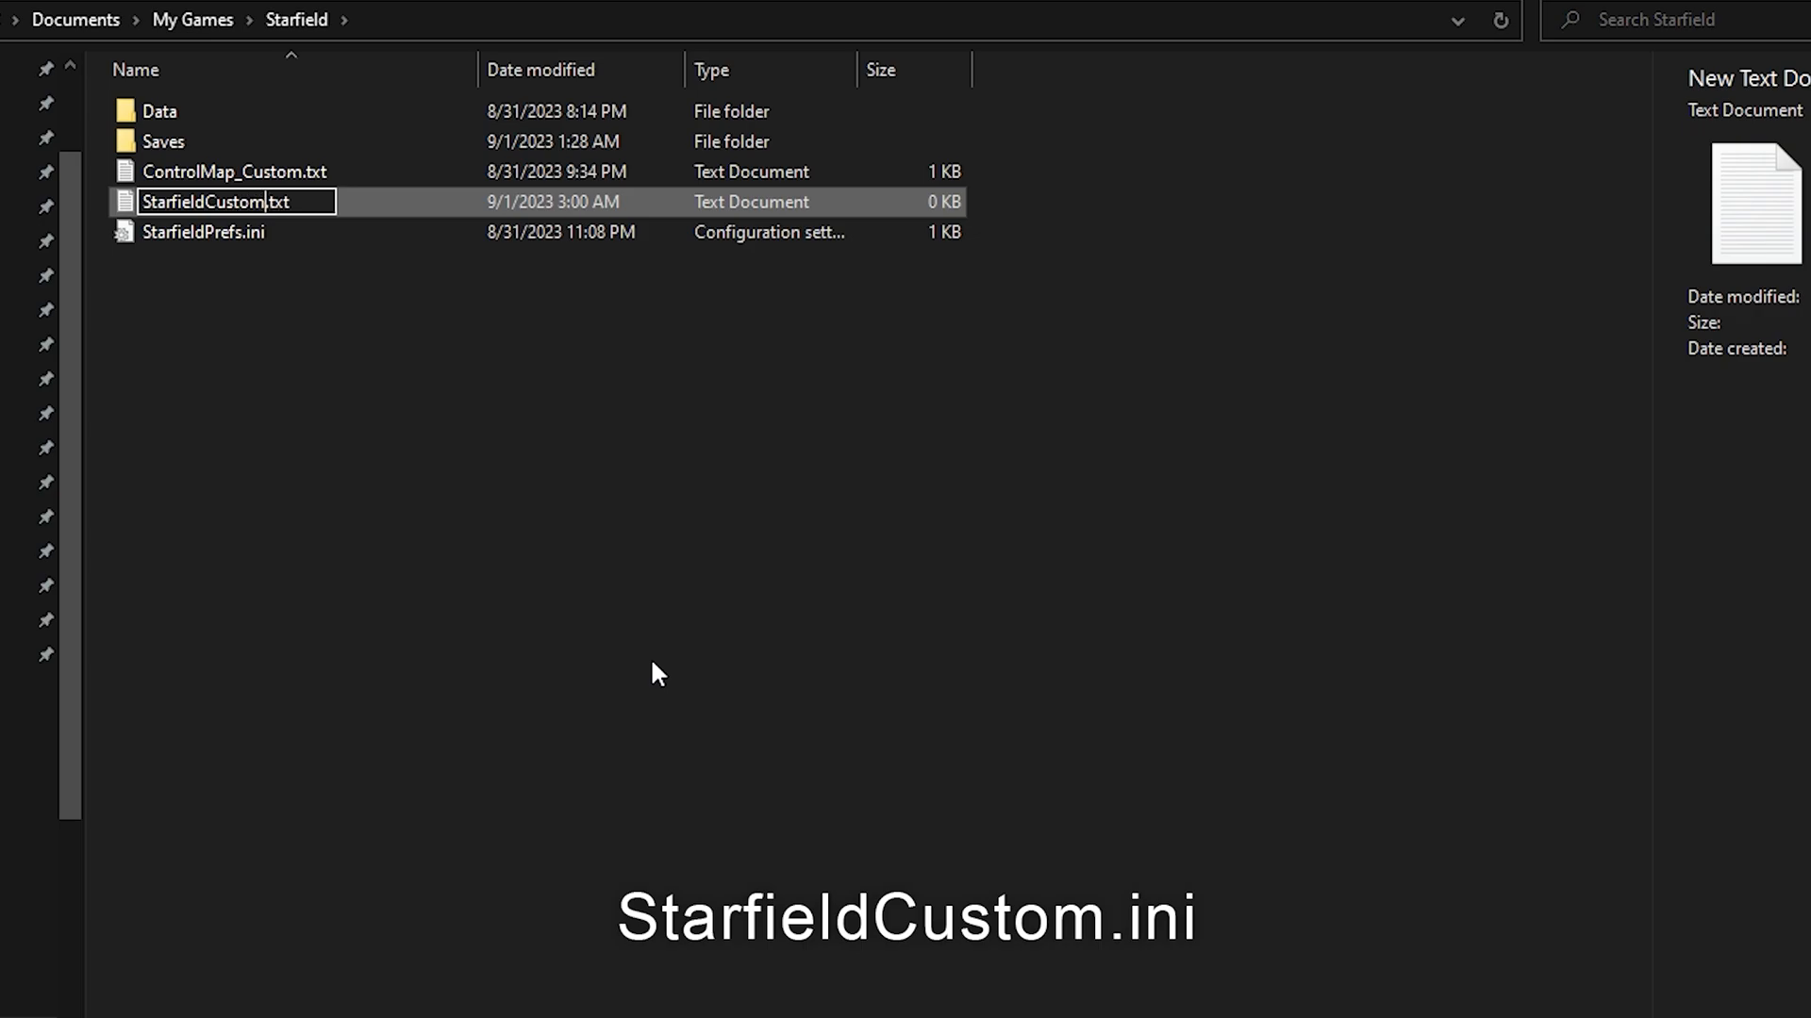
type(".ini")
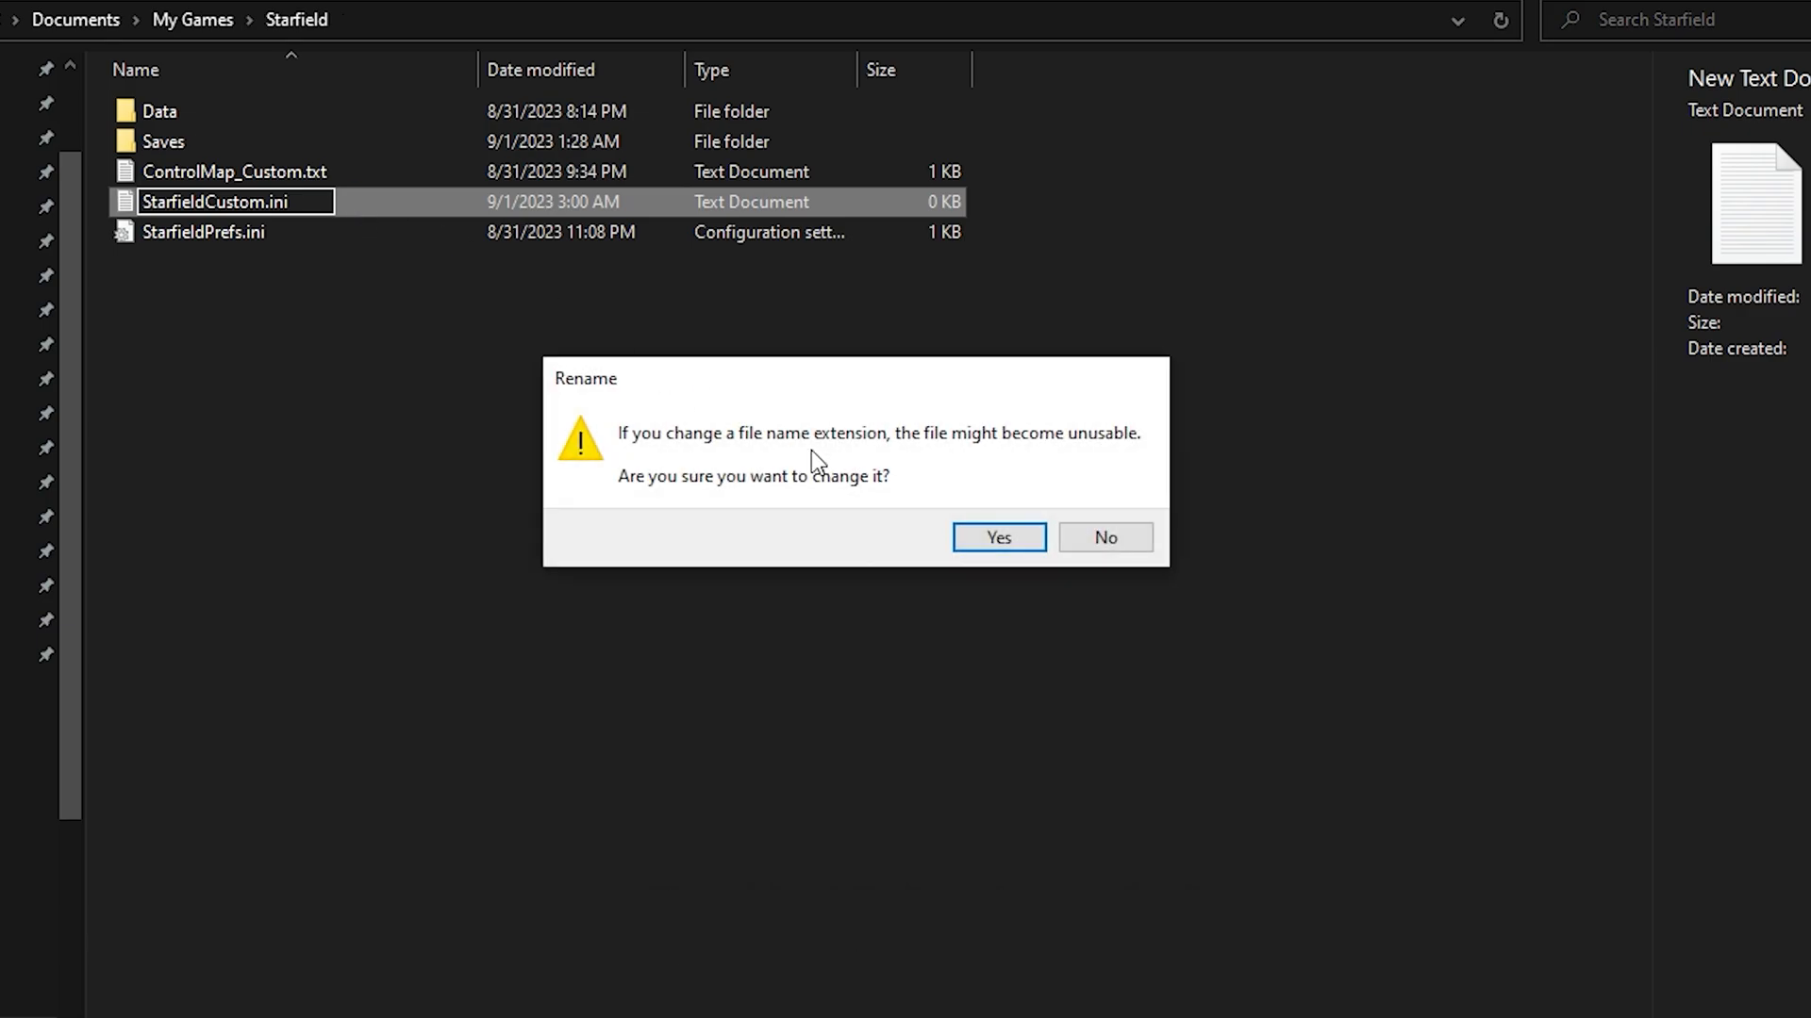
left_click(997, 538)
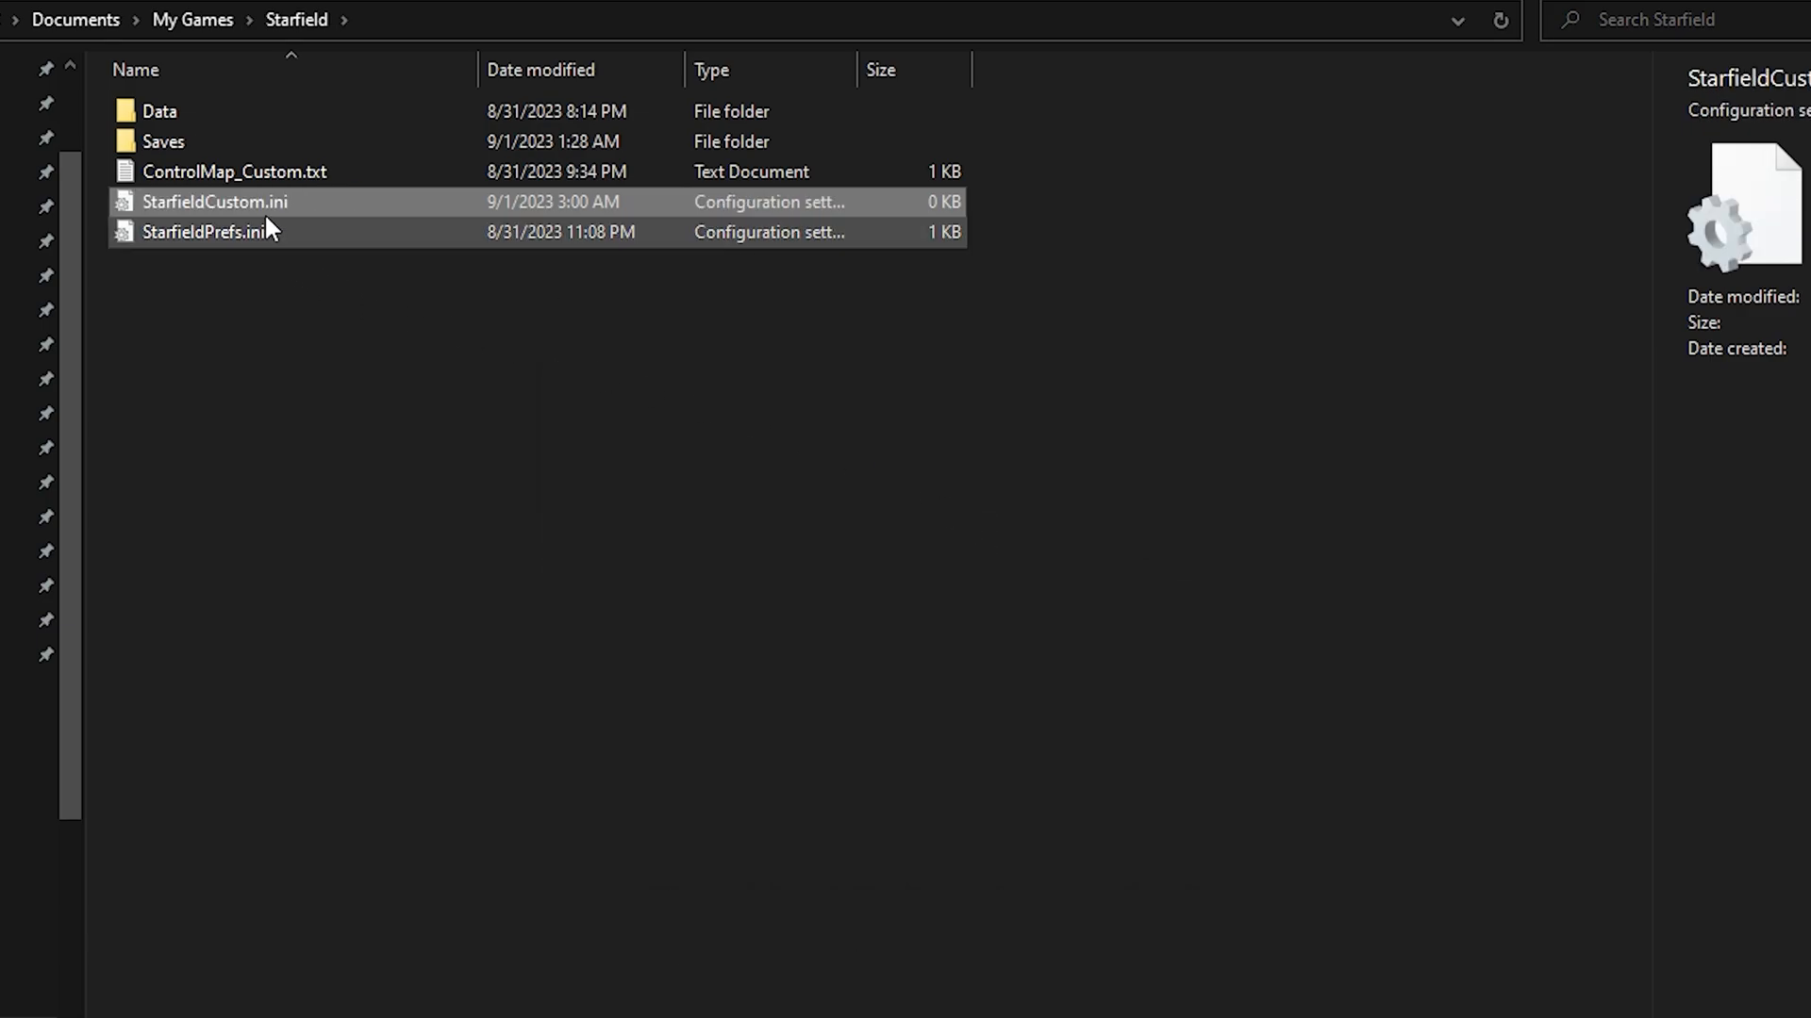
double_click(215, 201)
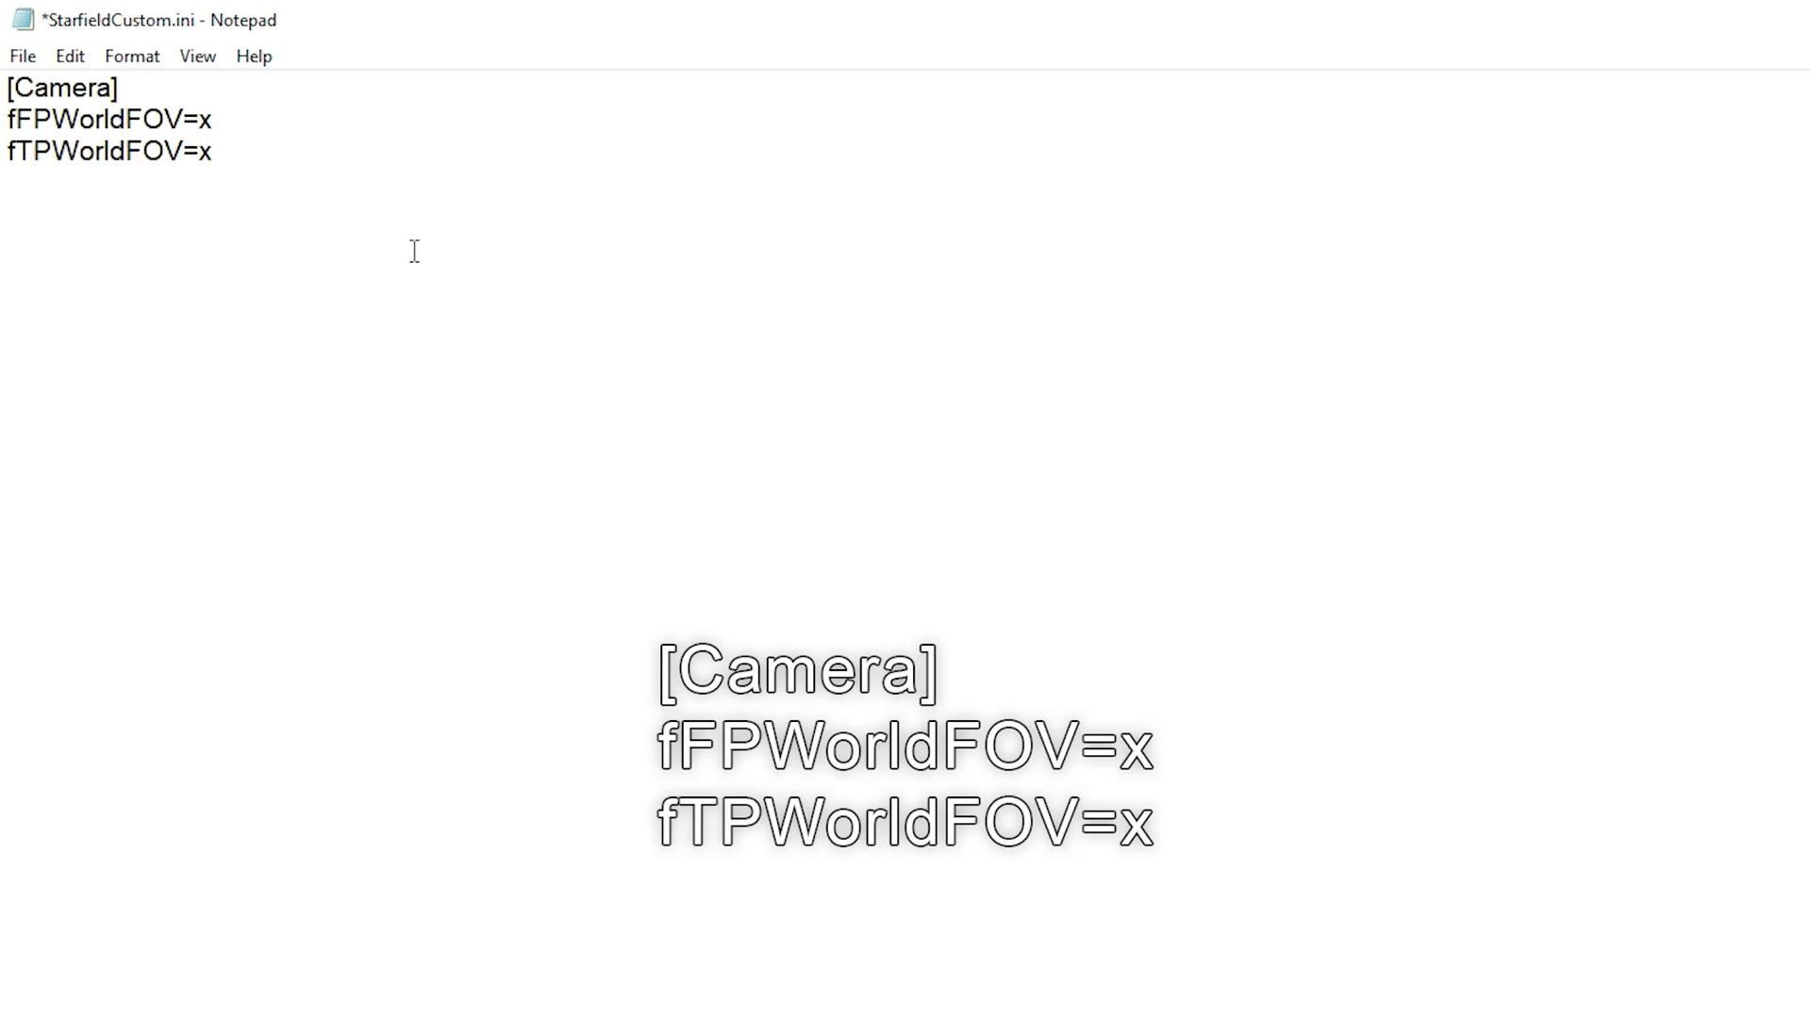
Step: Add the [Camera] section with fFPWorldFOV=x and fTPWorldFOV=x placeholder lines
left_click(212, 151)
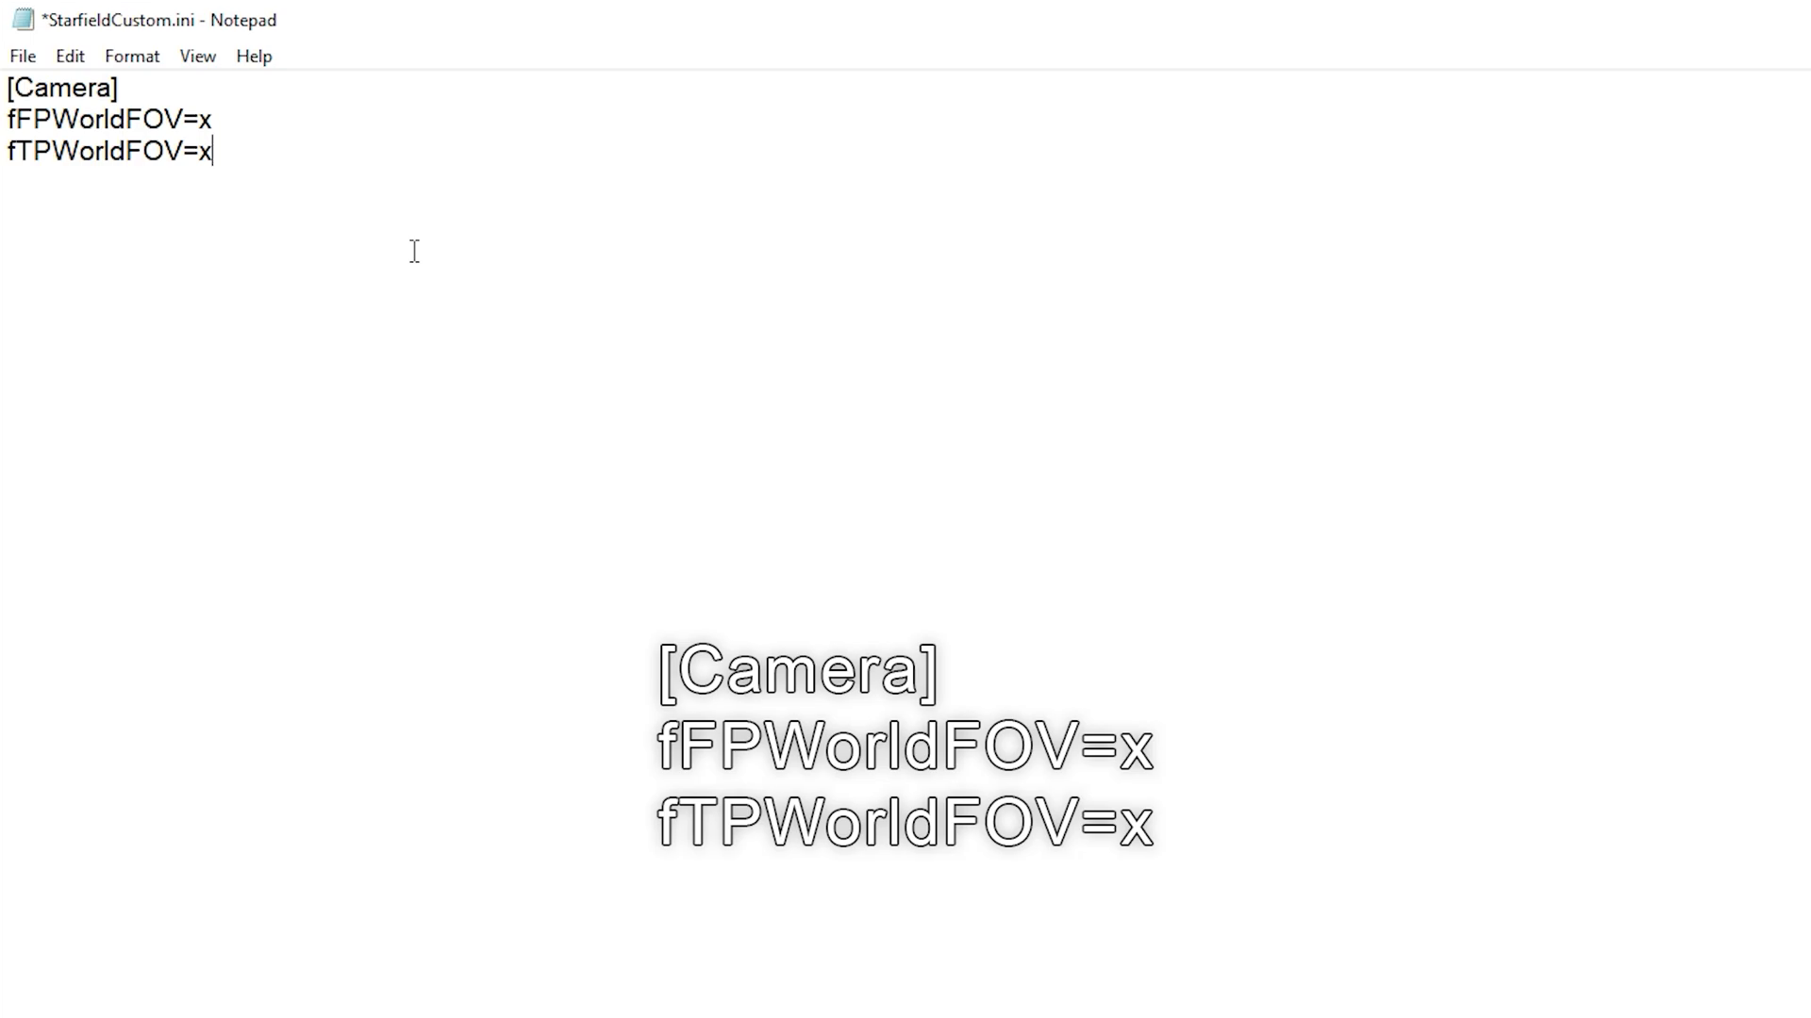
mouse_move(413, 217)
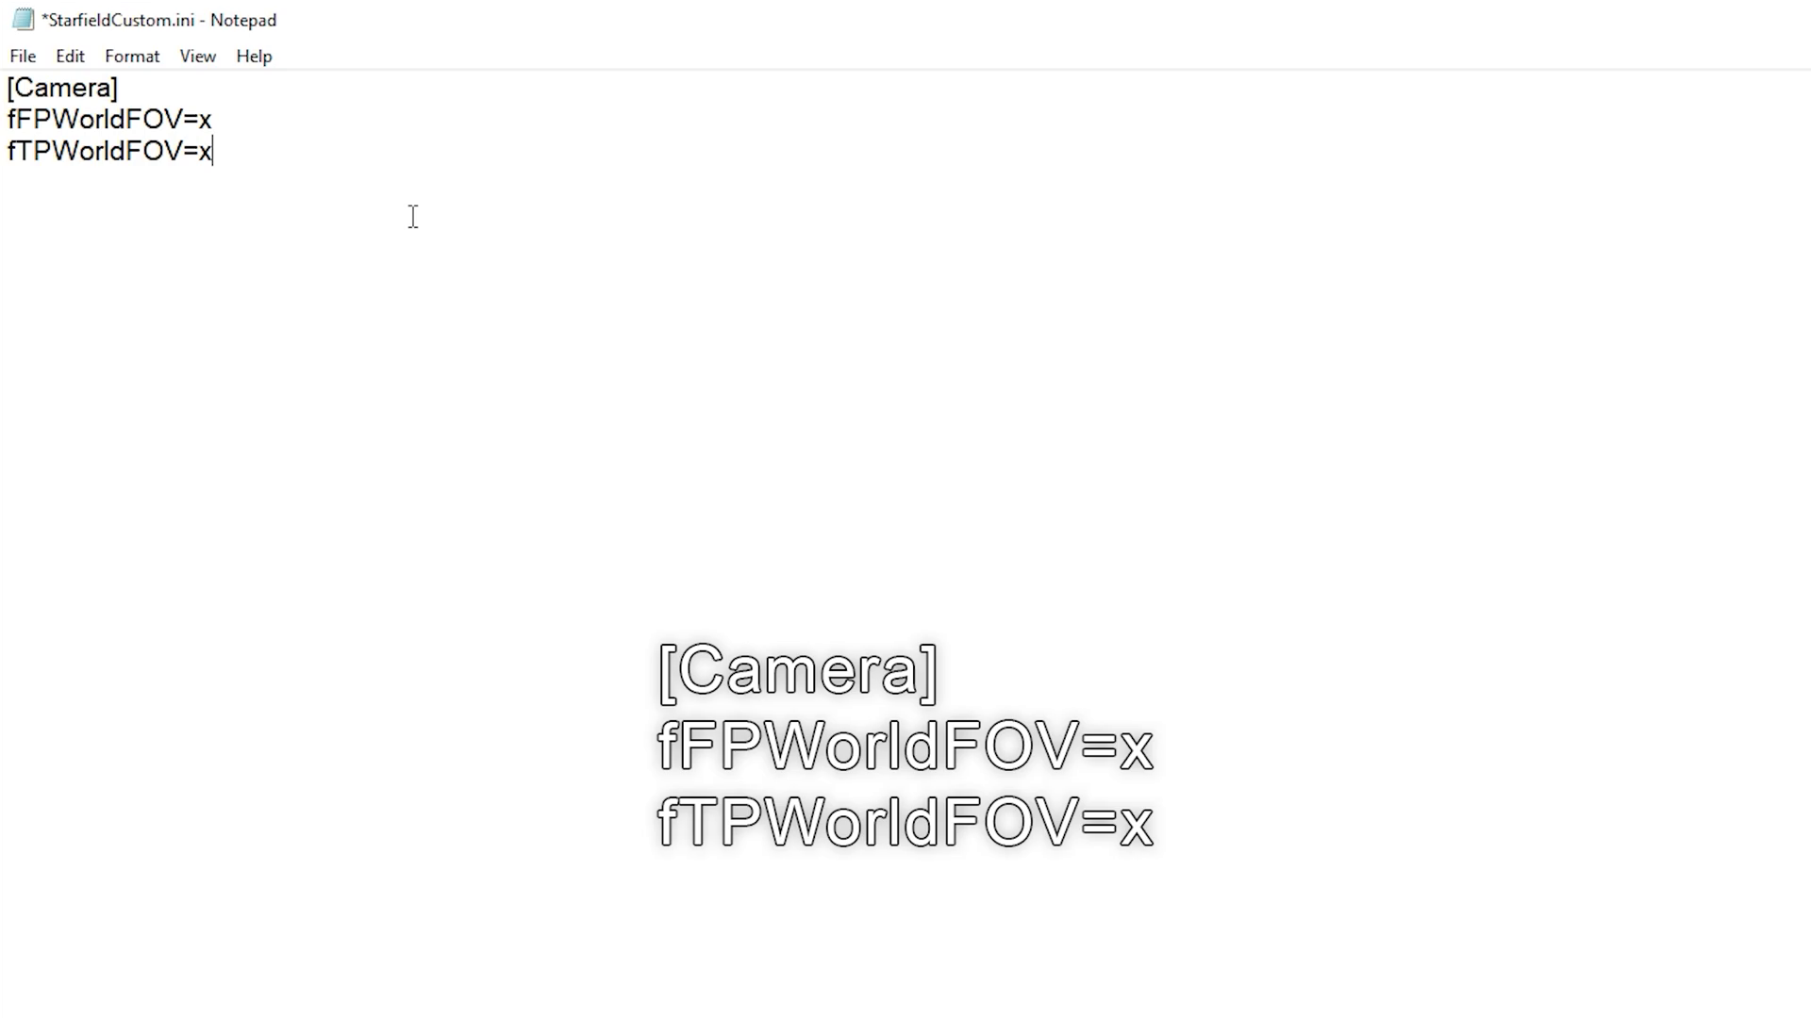
Step: Replace both x placeholders so fFPWorldFOV and fTPWorldFOV read 95
type("95")
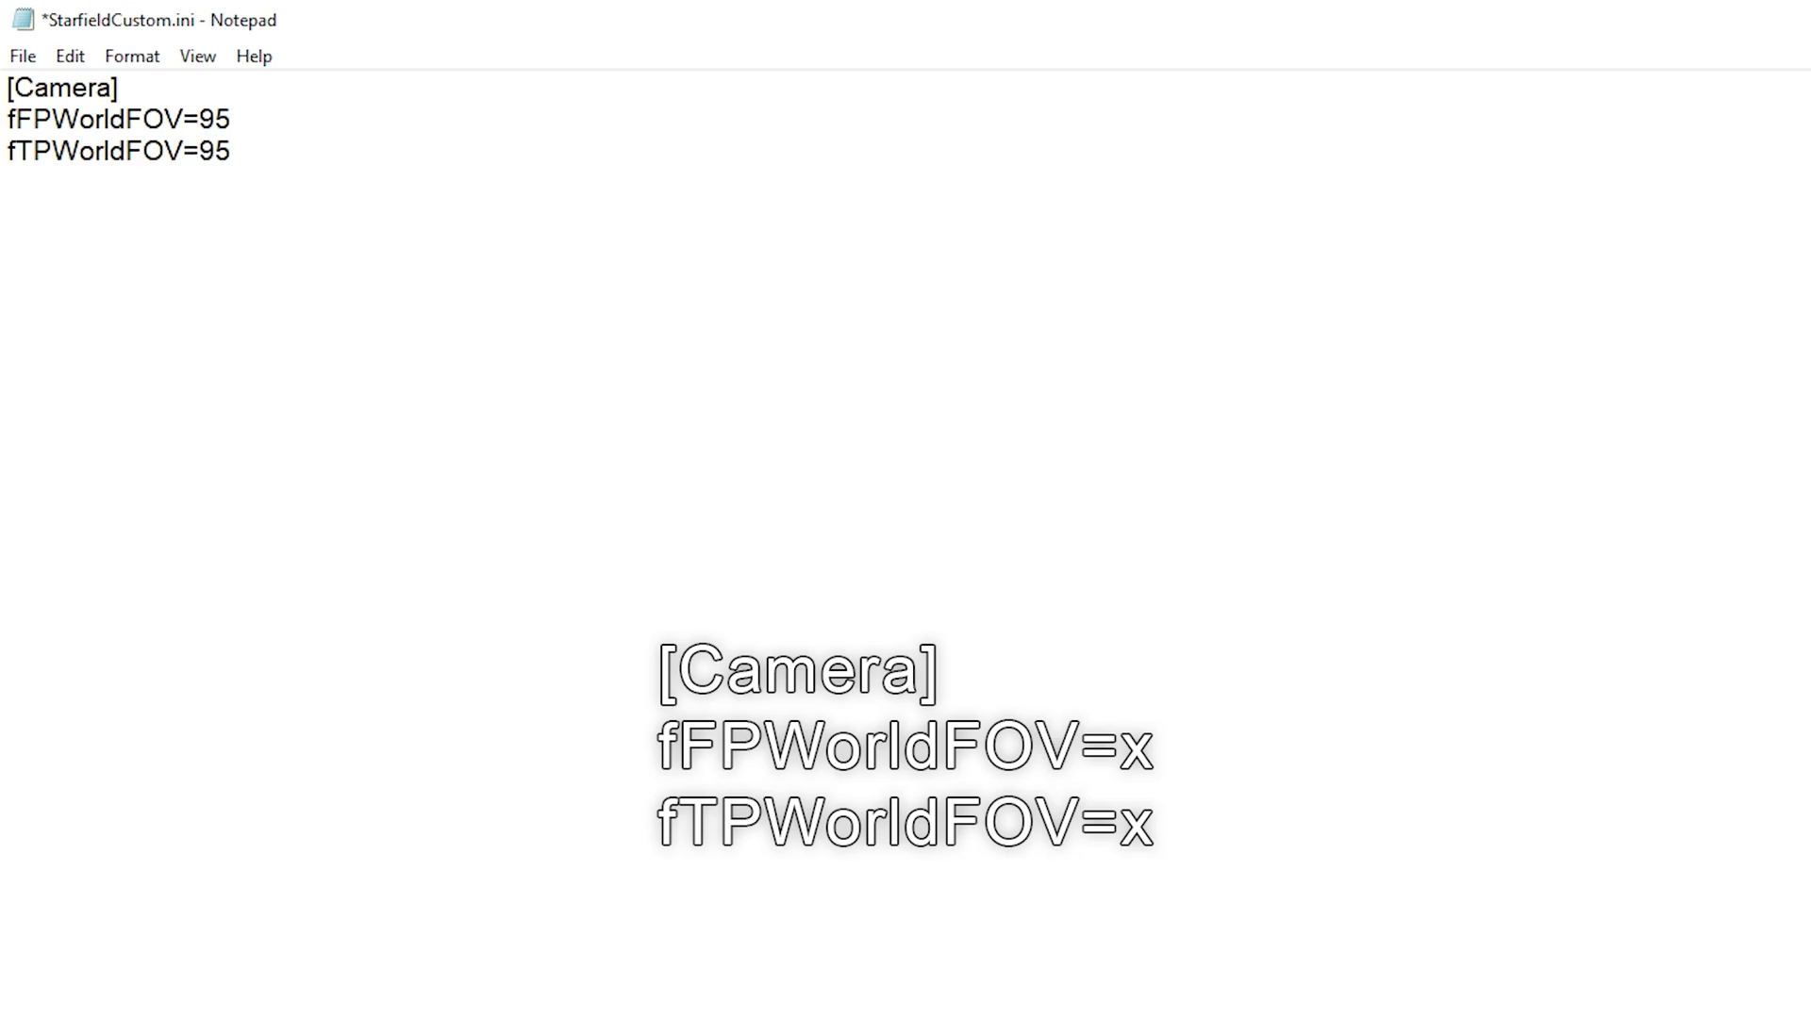